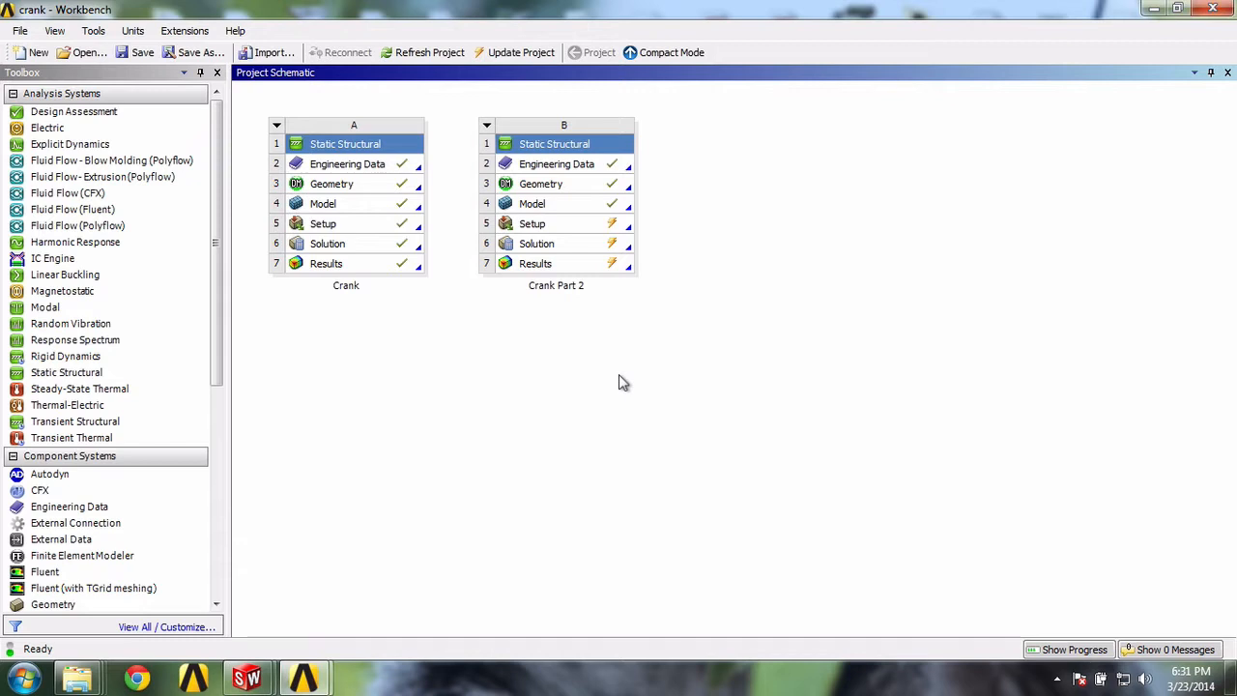
mouse_move(625, 340)
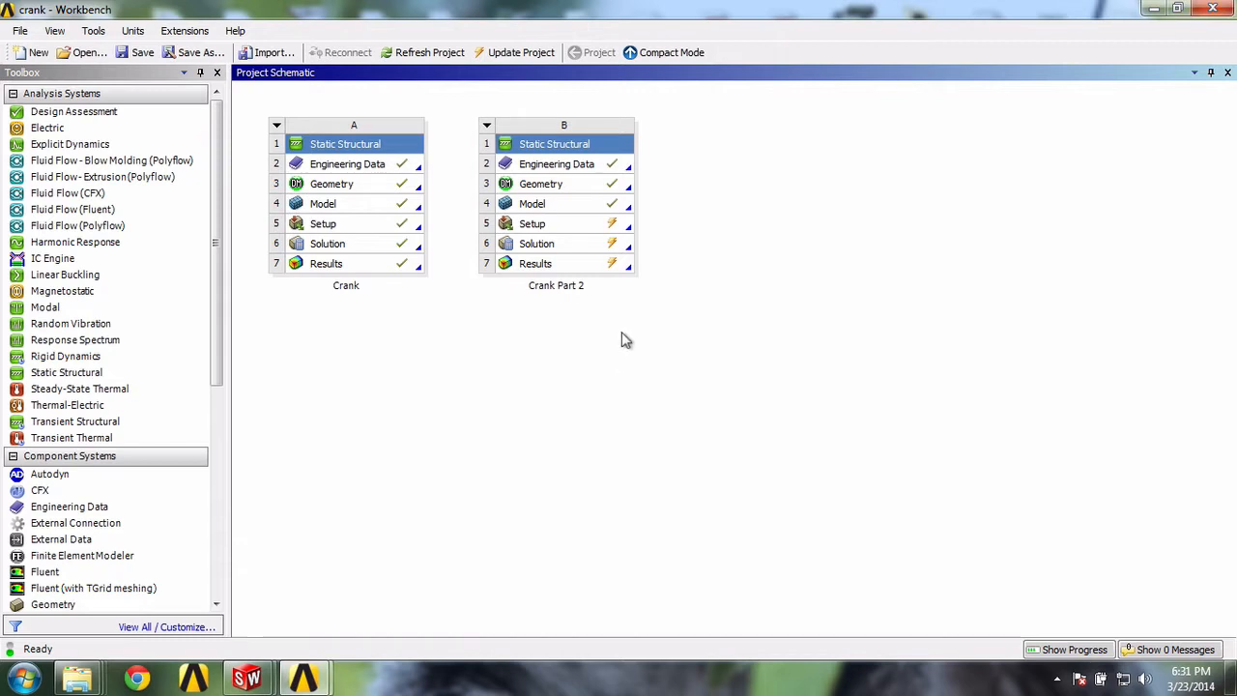
Launch DesignModeler on the Crank Part 2 Geometry from the Project Schematic
double_click(541, 183)
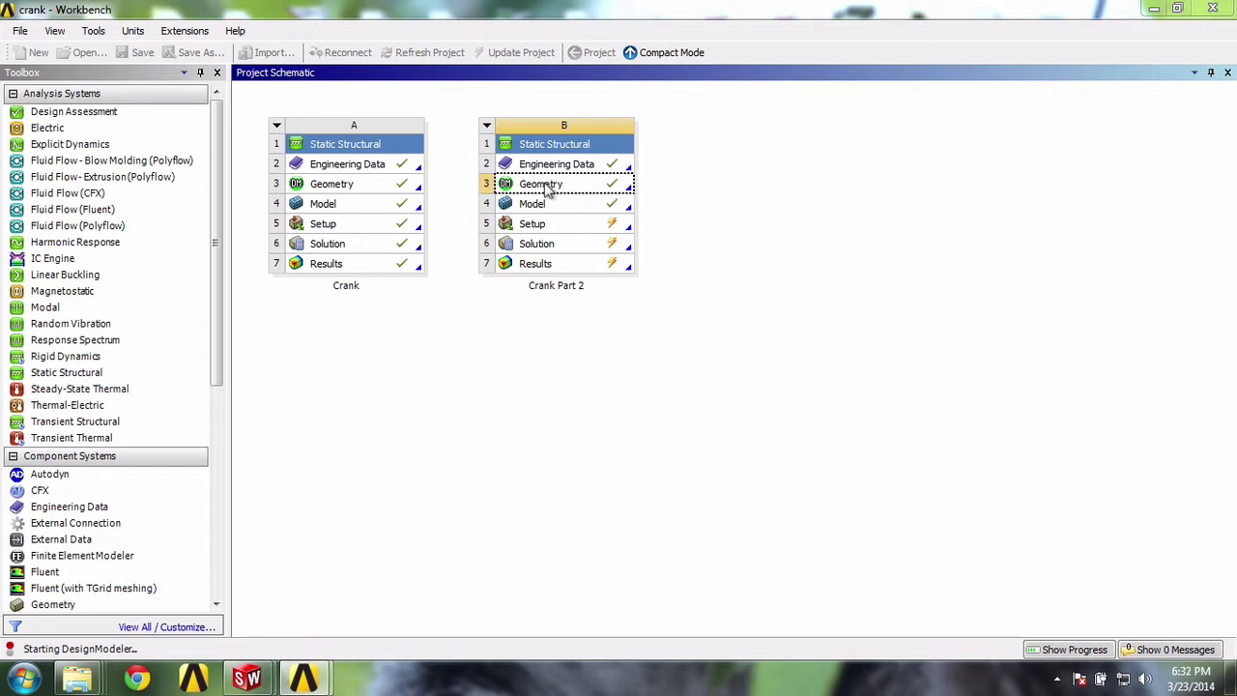
With the Crank Part 2 model loaded, select the XYPlane in the Tree Outline
double_click(541, 184)
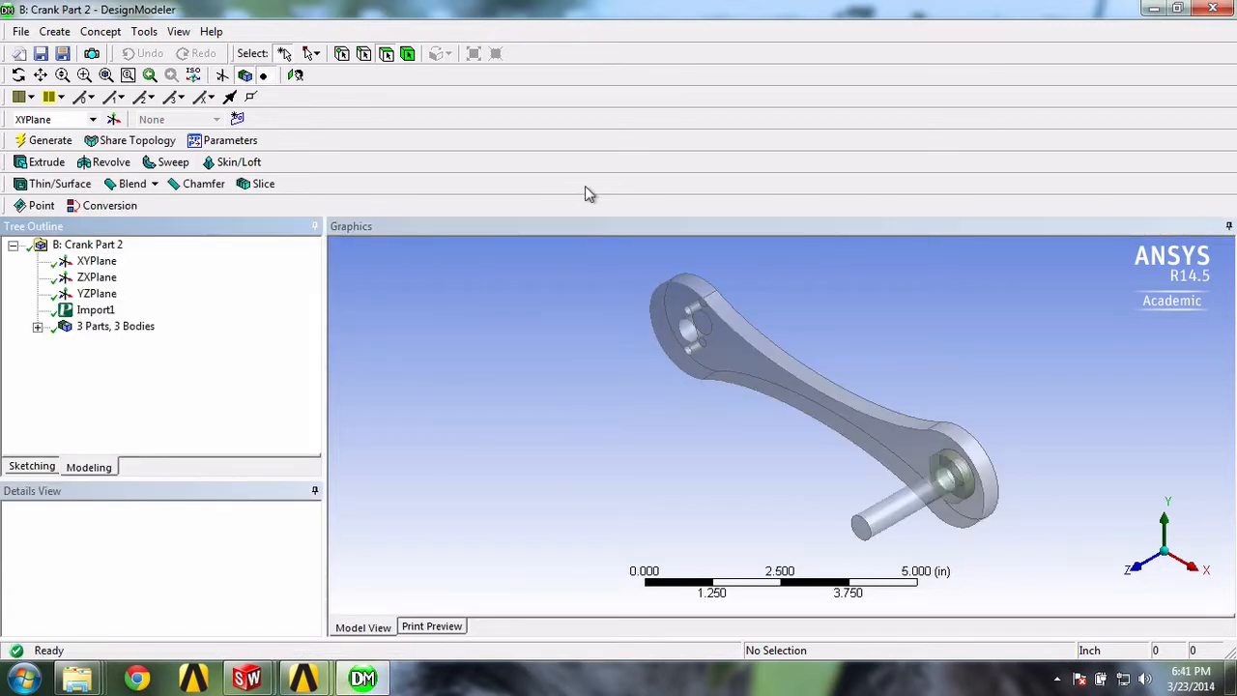
mouse_move(518, 209)
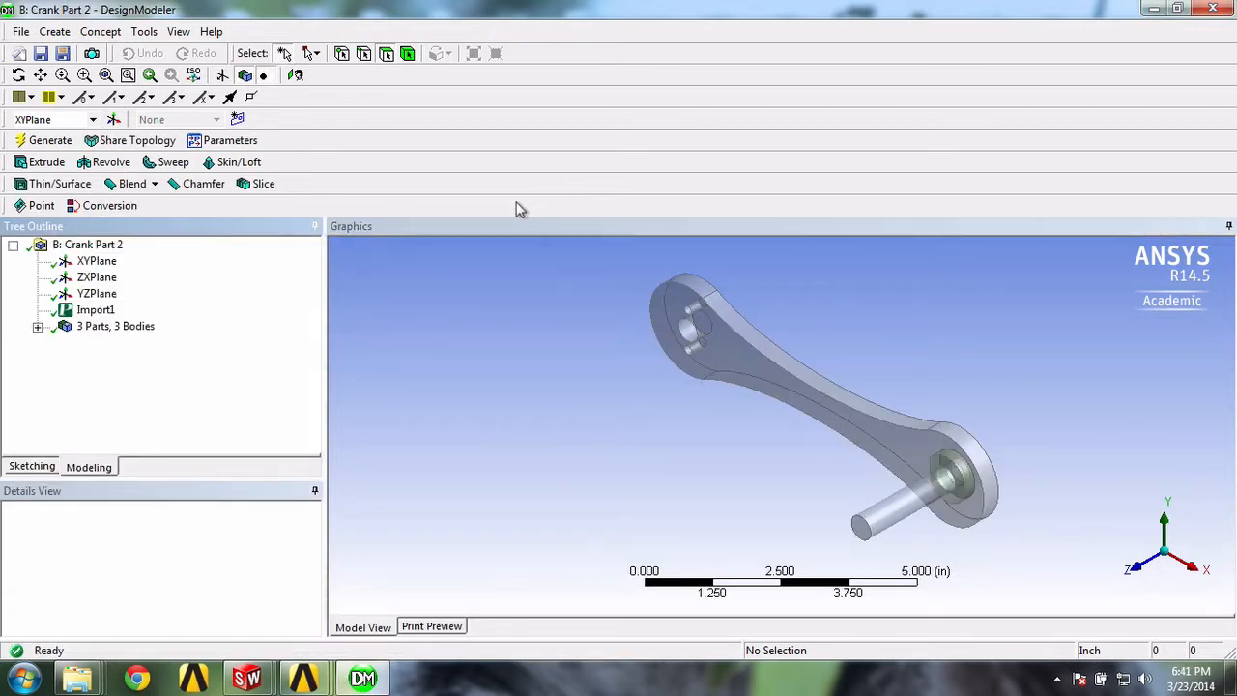
mouse_move(96, 266)
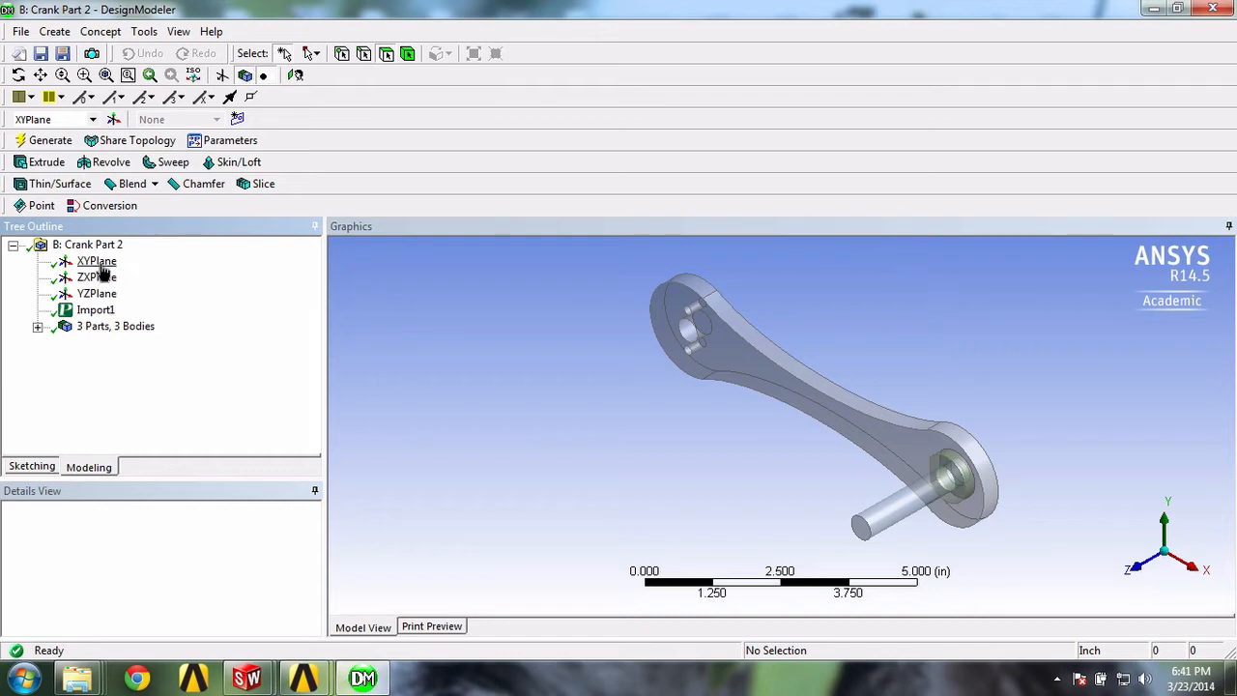
left_click(96, 261)
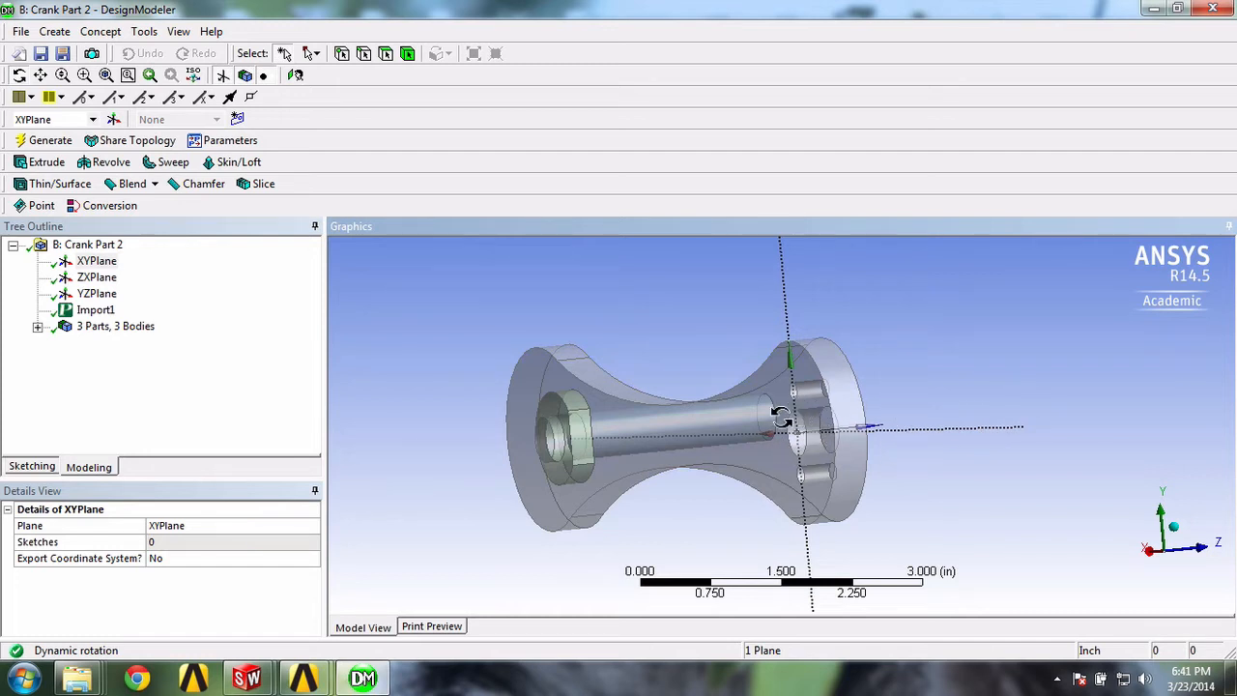
mouse_move(866, 441)
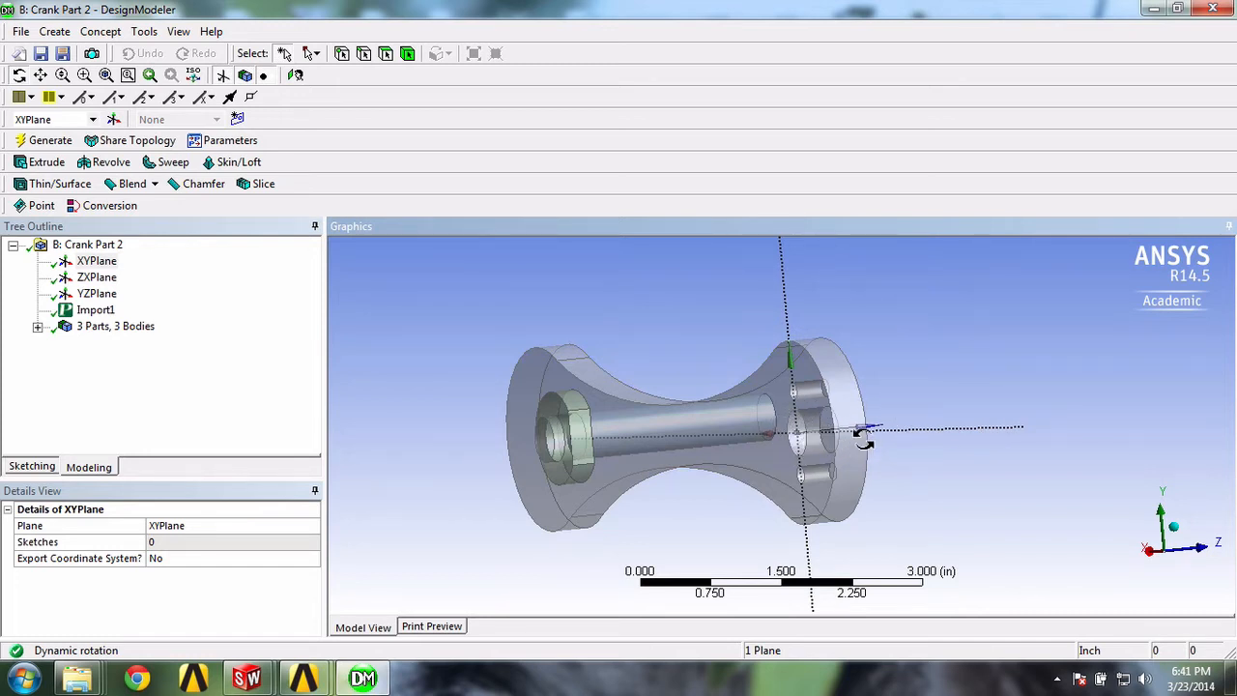
Orbit the crank until its front face with the holes is in view
left_click_drag(866, 441, 580, 445)
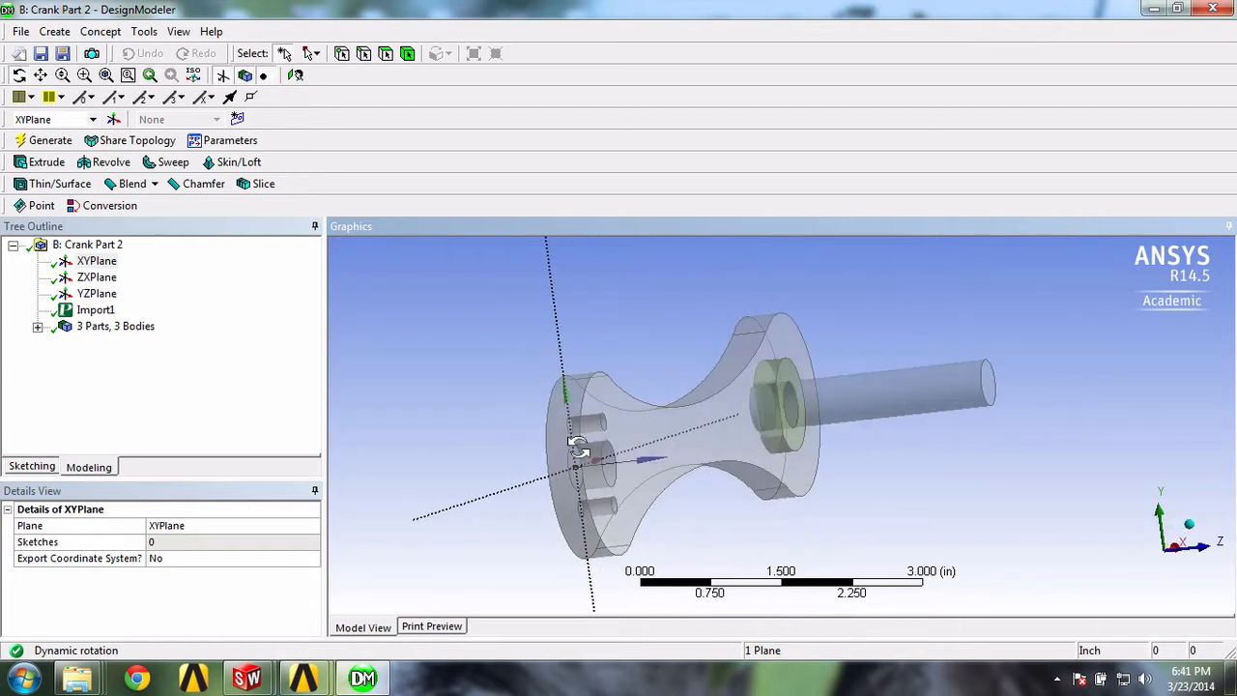
left_click_drag(580, 444, 661, 440)
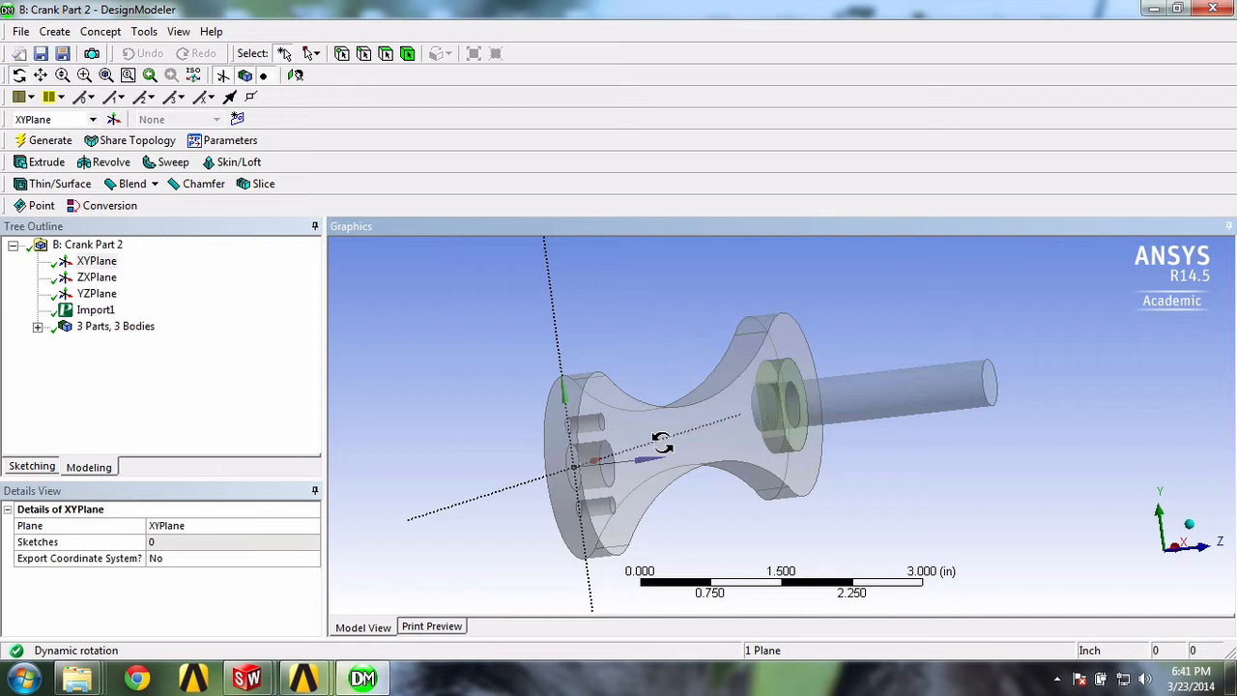
mouse_move(669, 441)
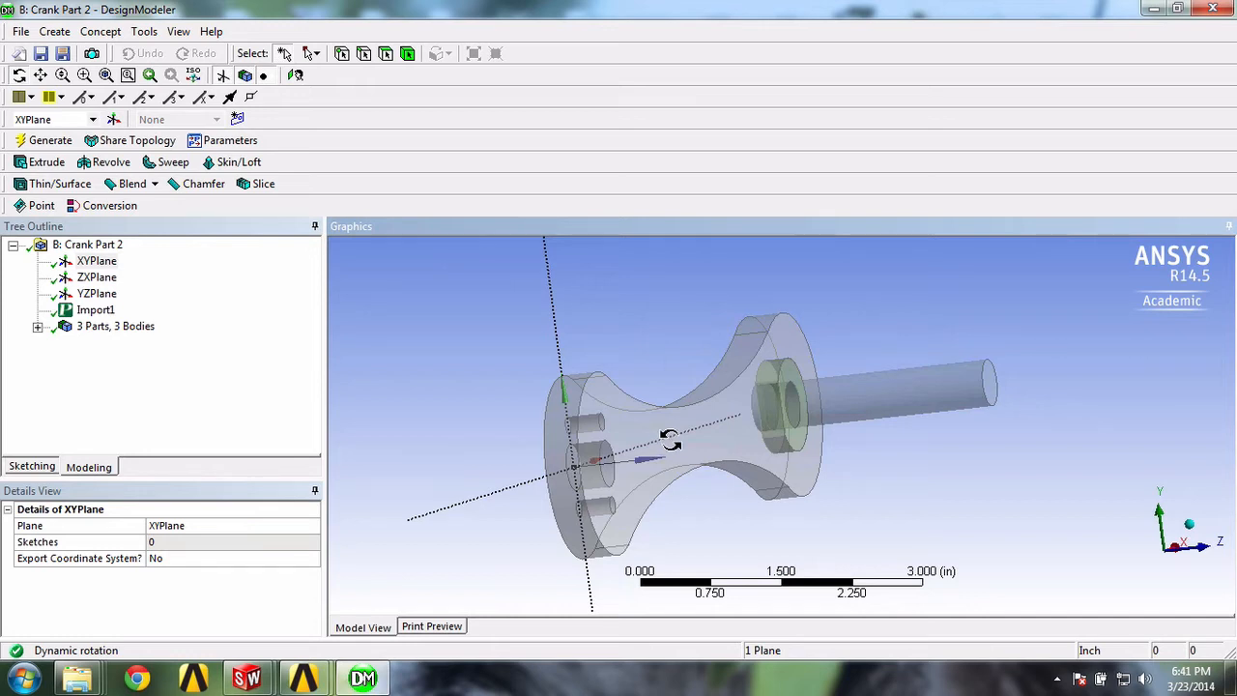
left_click_drag(669, 441, 611, 453)
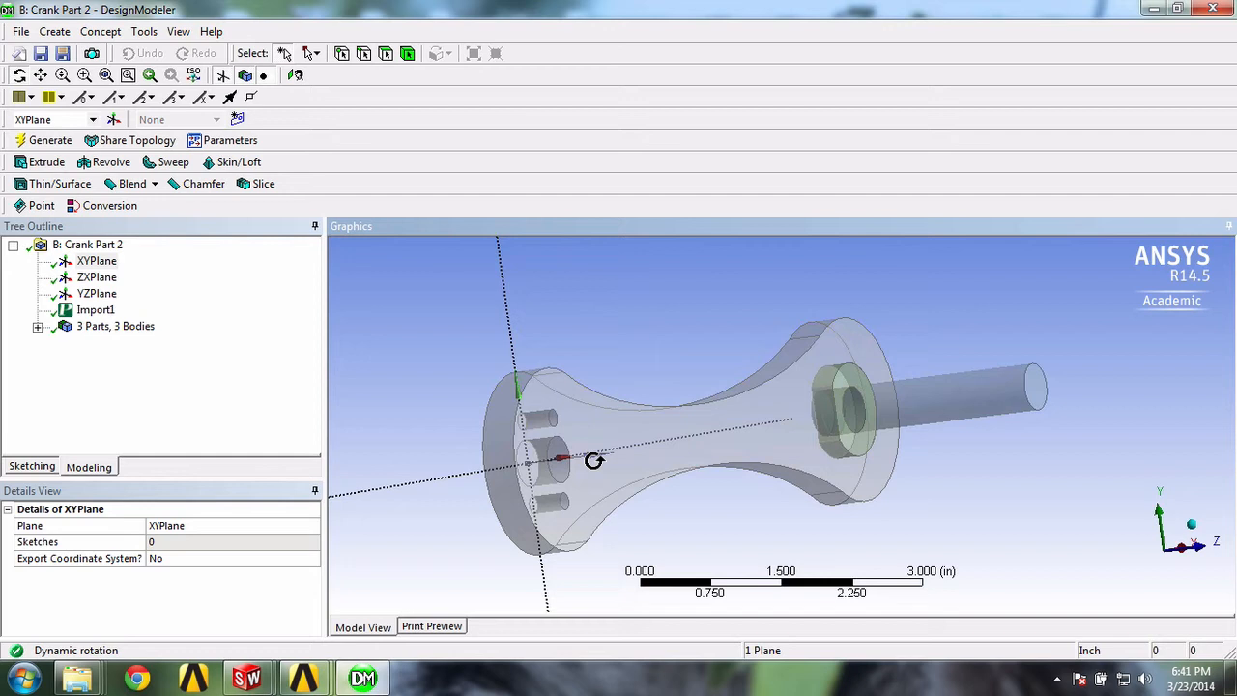
mouse_move(623, 466)
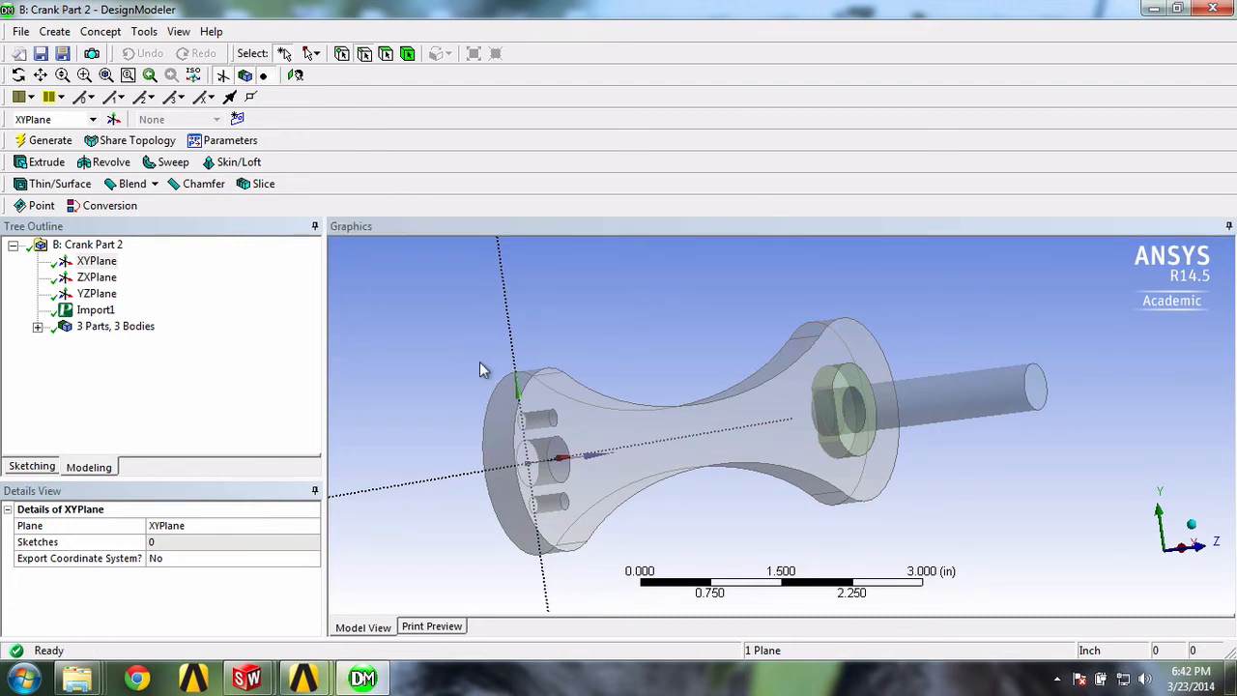
mouse_move(565, 479)
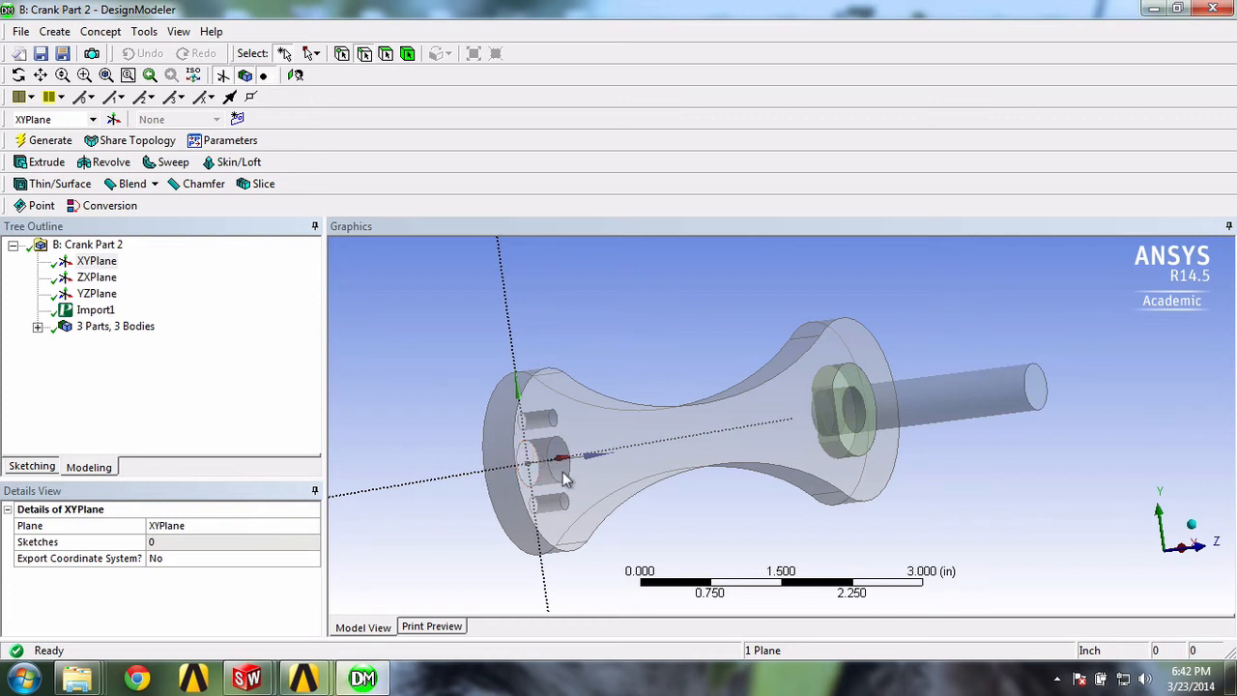
Build Plane4 From Centroid of the selected front hole edge and generate it
left_click(559, 456)
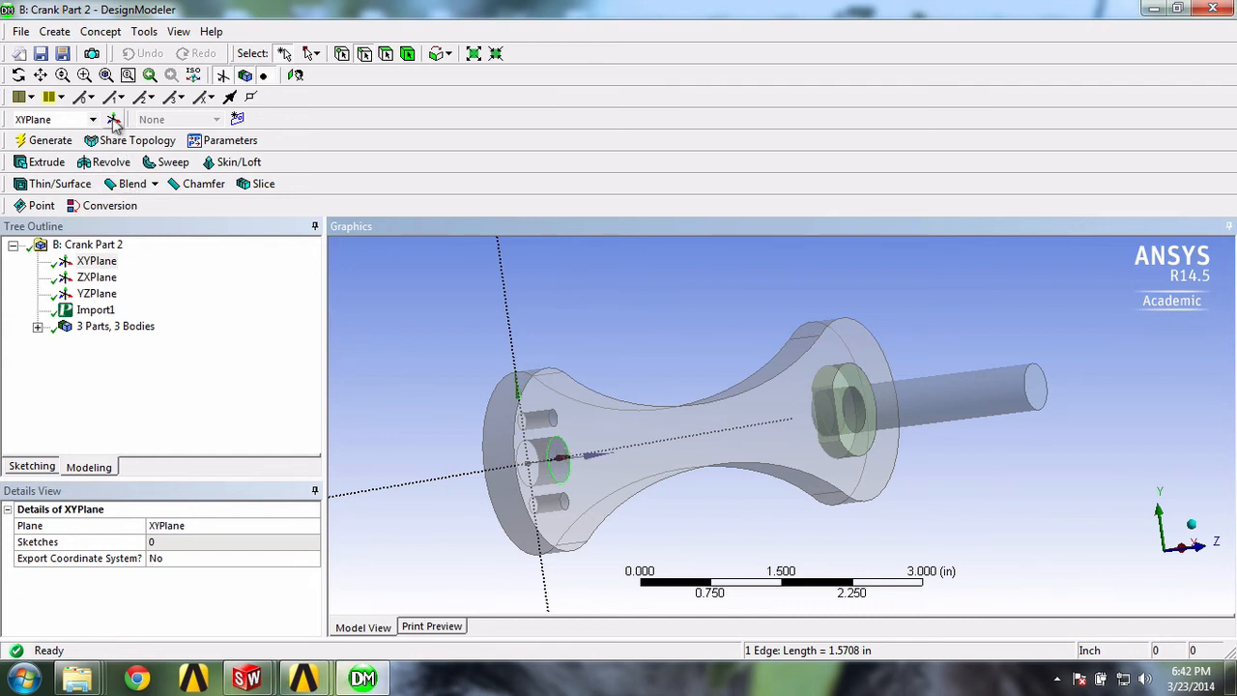
left_click(112, 119)
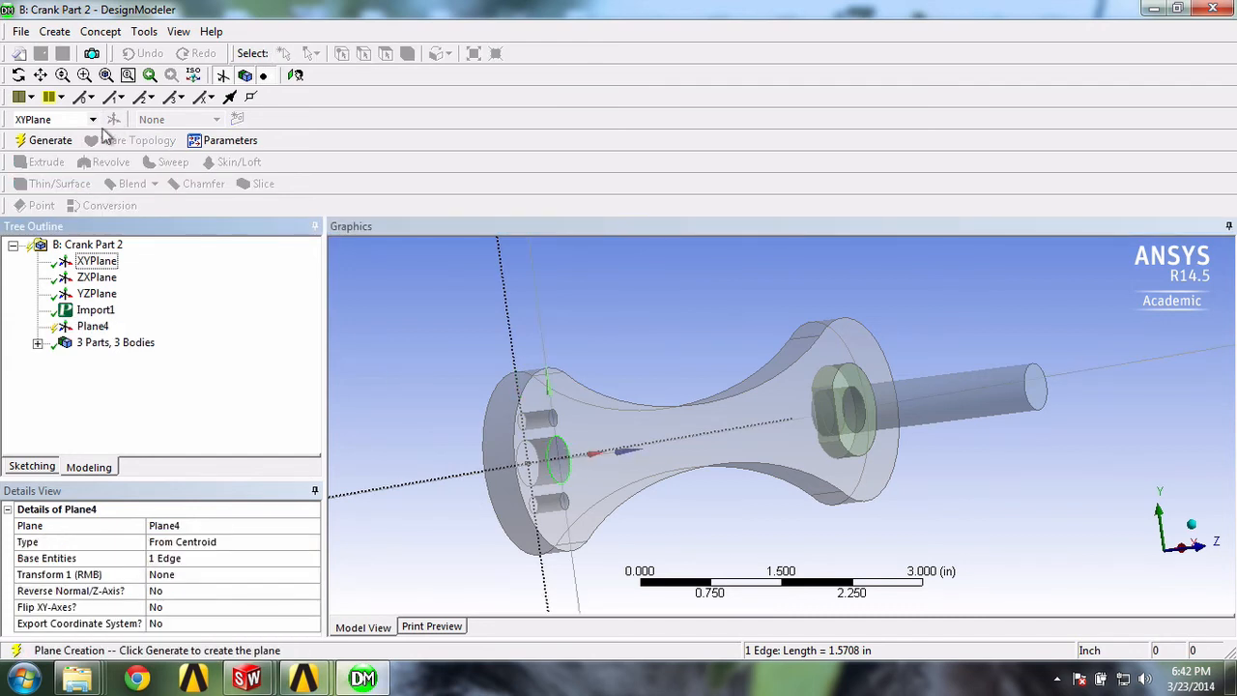
left_click(50, 139)
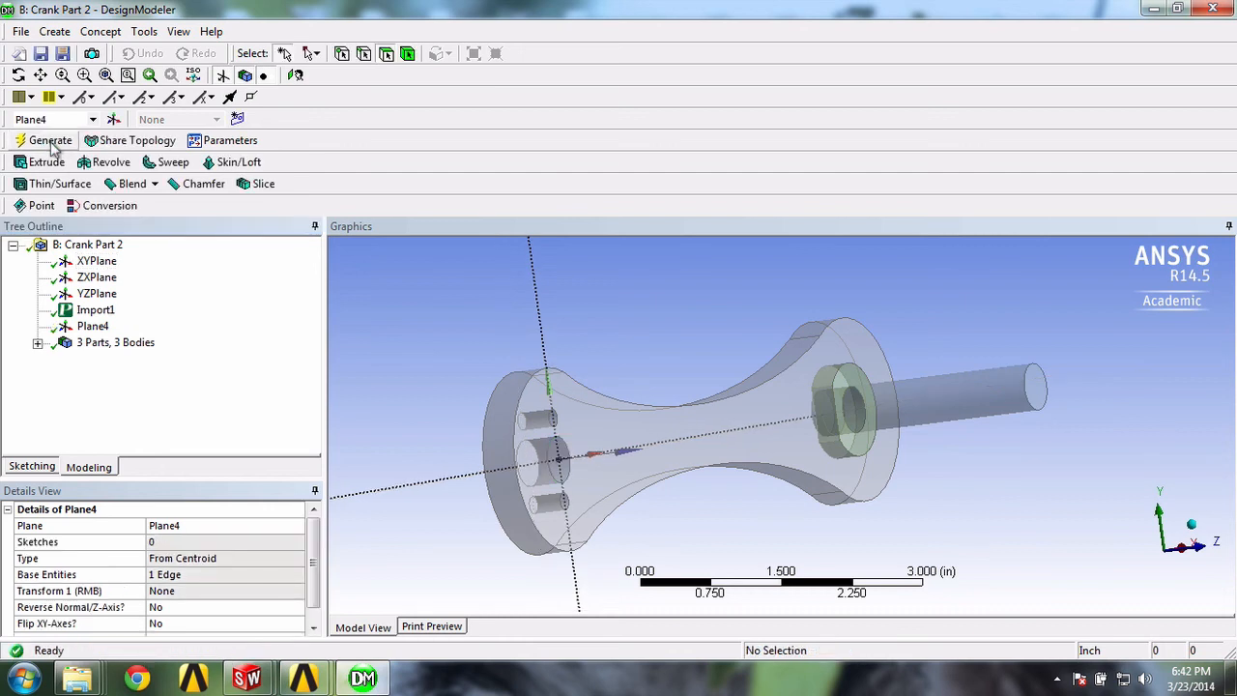